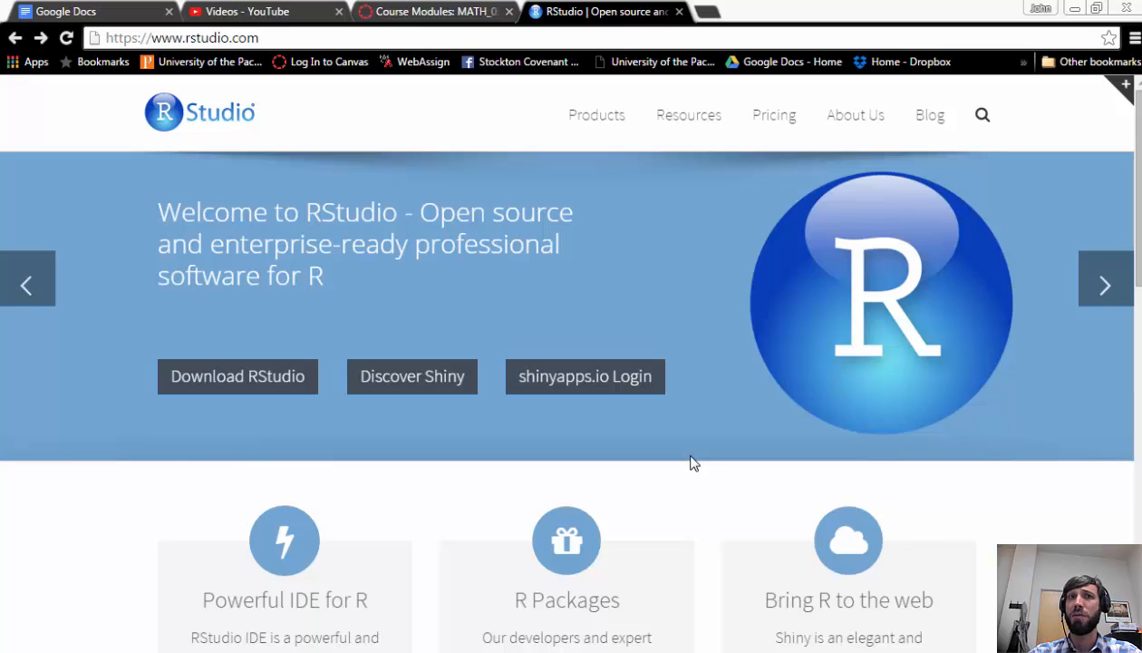
mouse_move(691, 462)
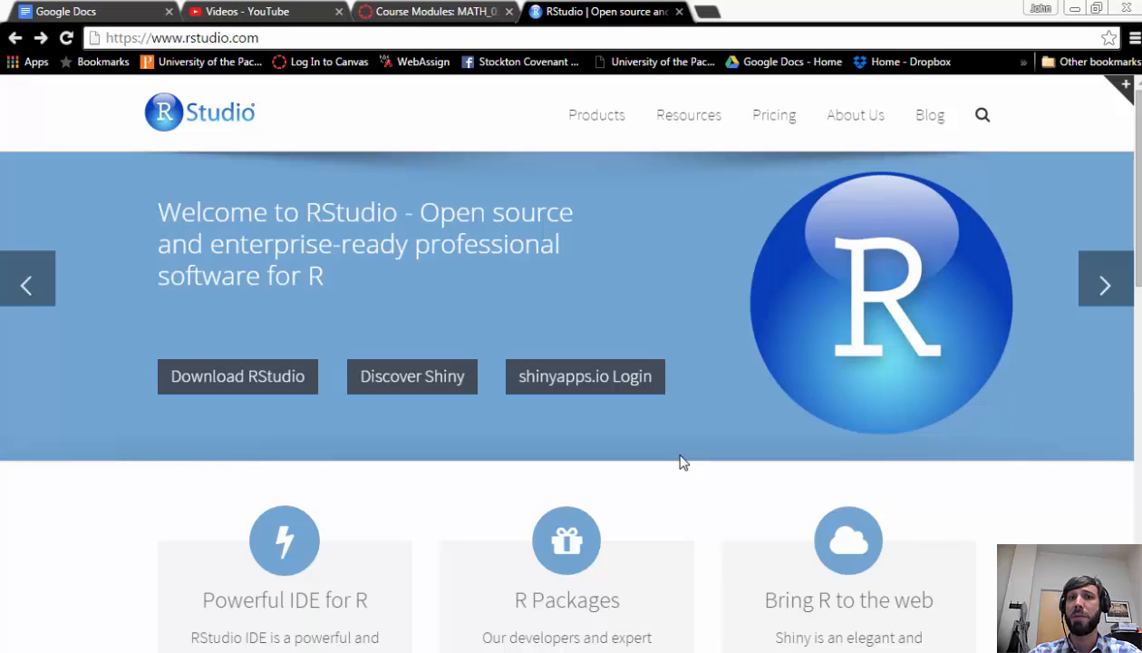
mouse_move(457, 294)
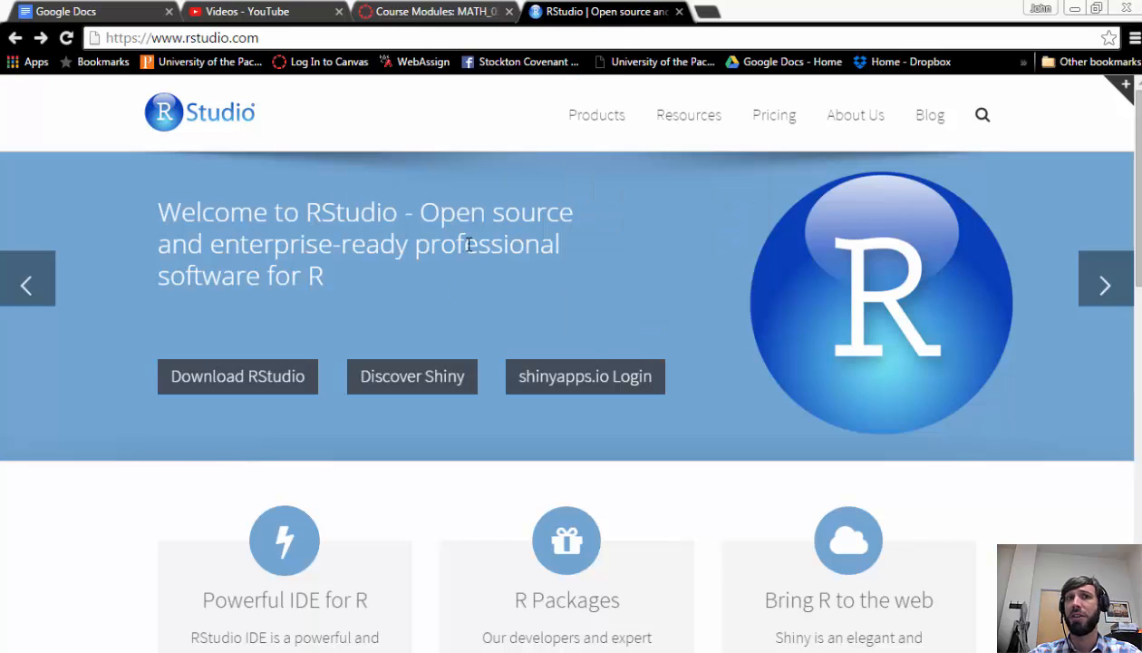
mouse_move(429, 354)
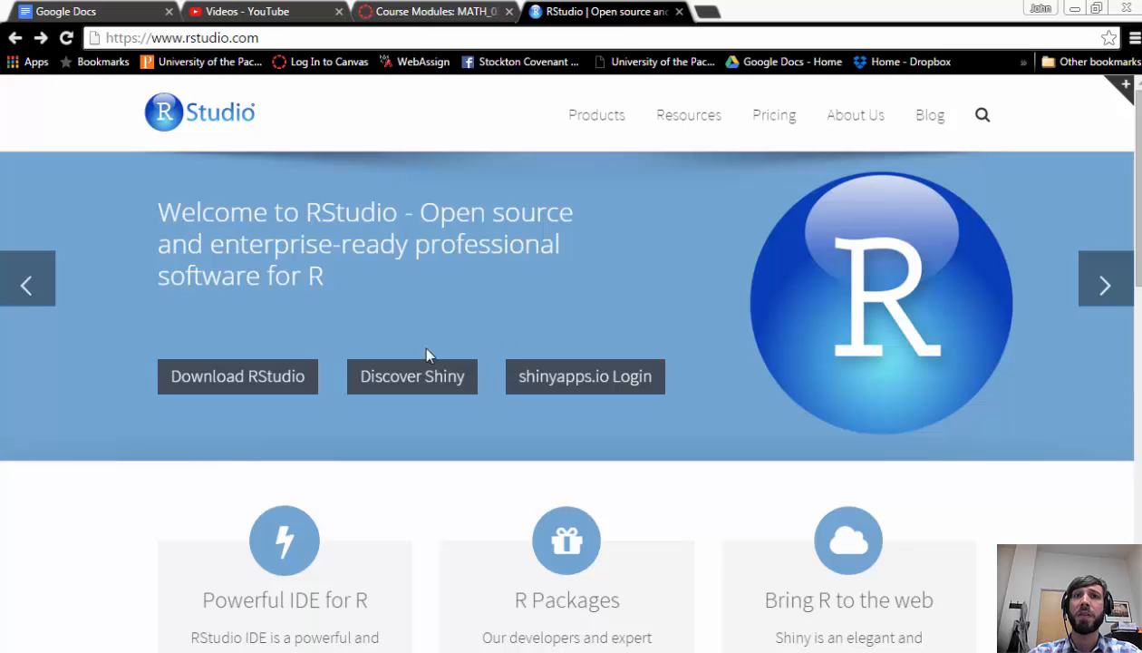
Step: Go from the RStudio product page's Desktop section to the free RStudio Desktop download page
click(181, 37)
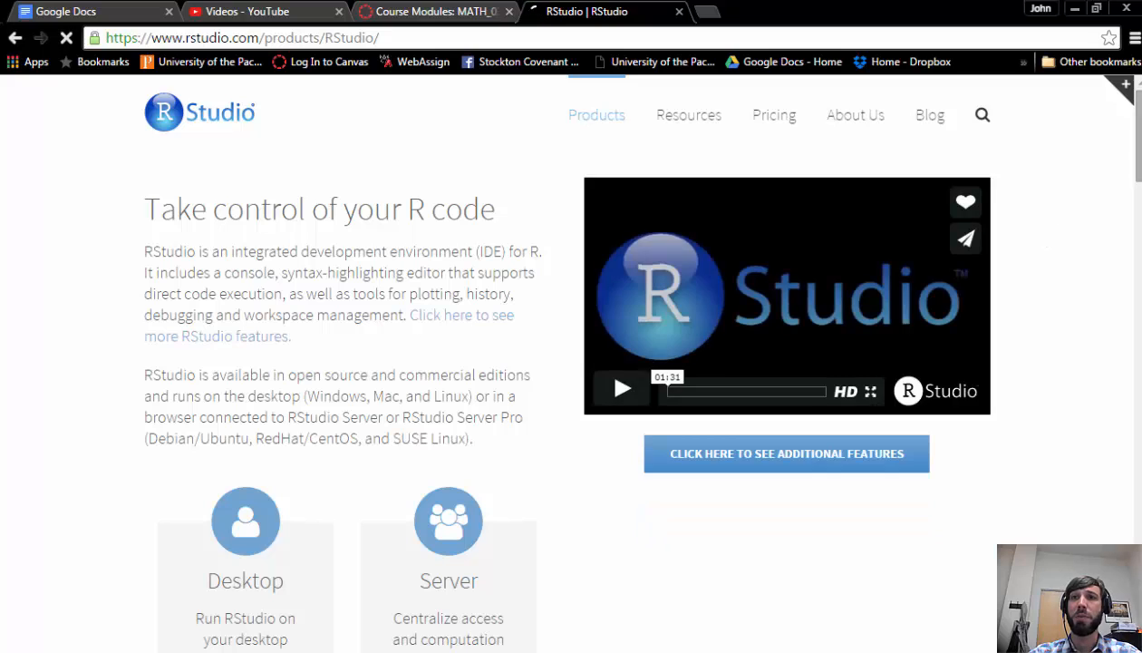
scroll(down, 3)
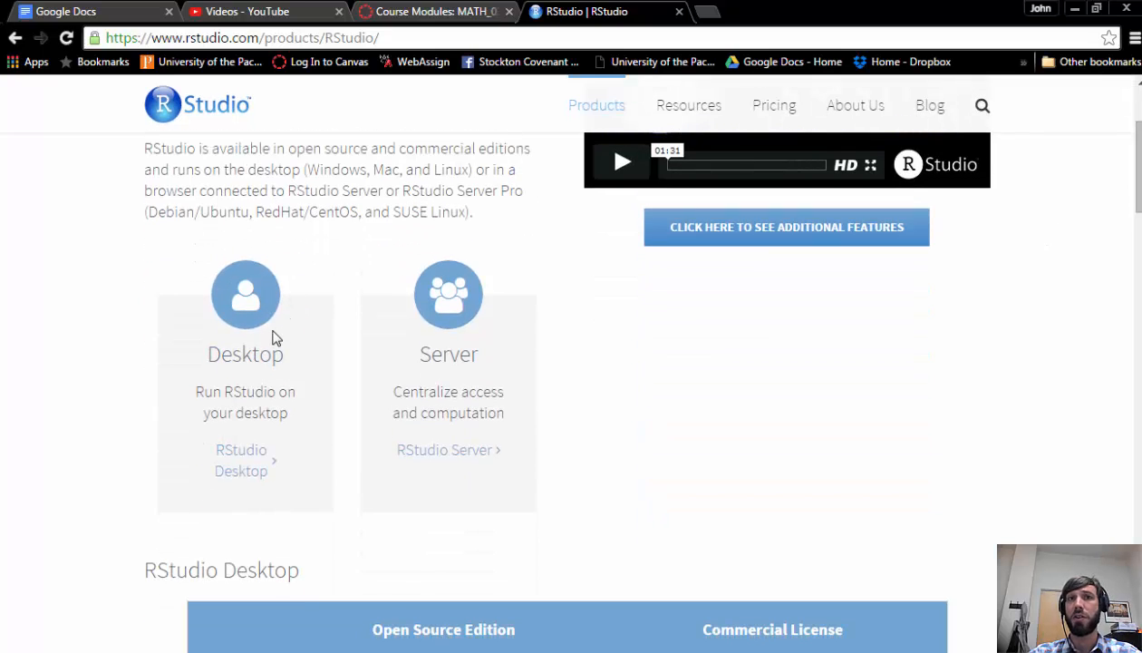
click(241, 459)
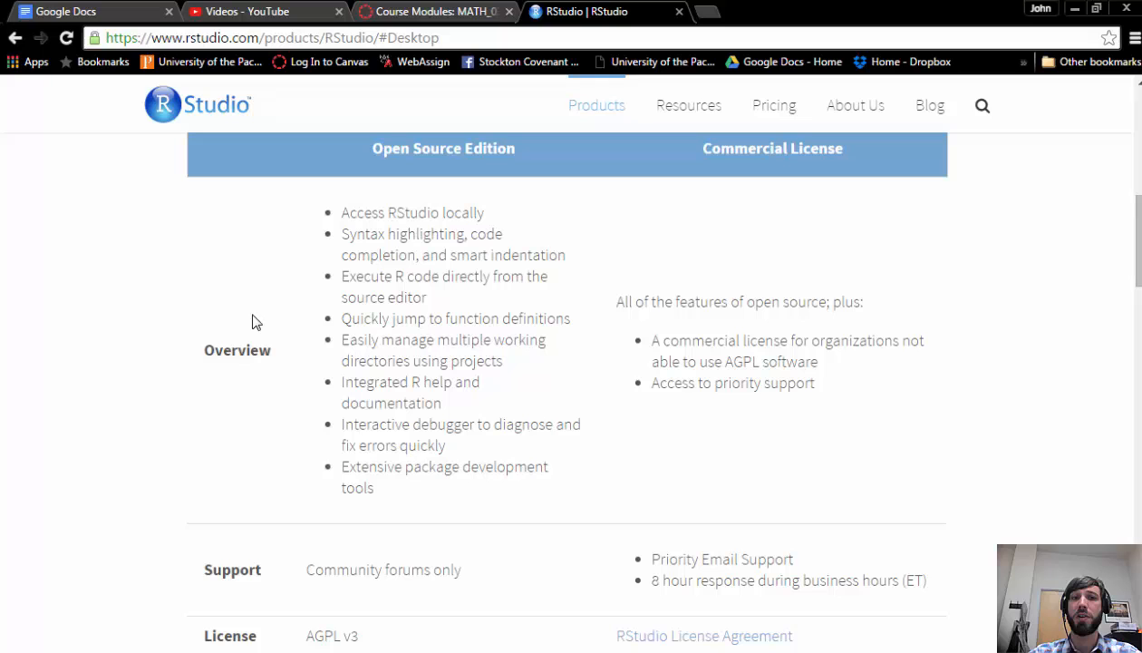
scroll(down, 3)
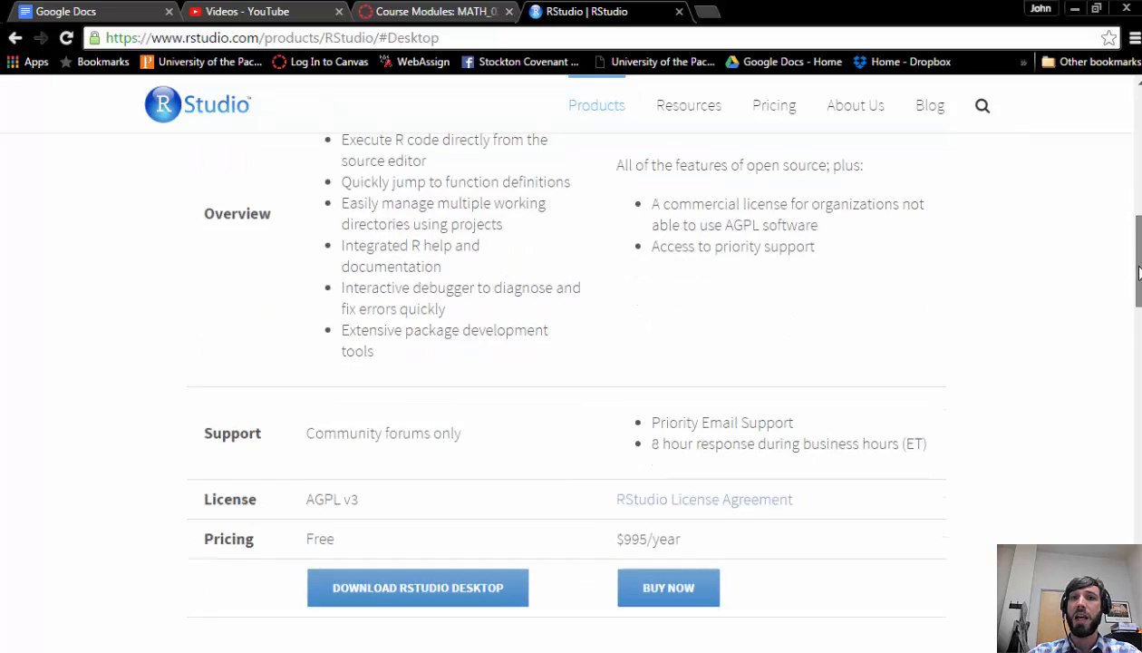
scroll(down, 3)
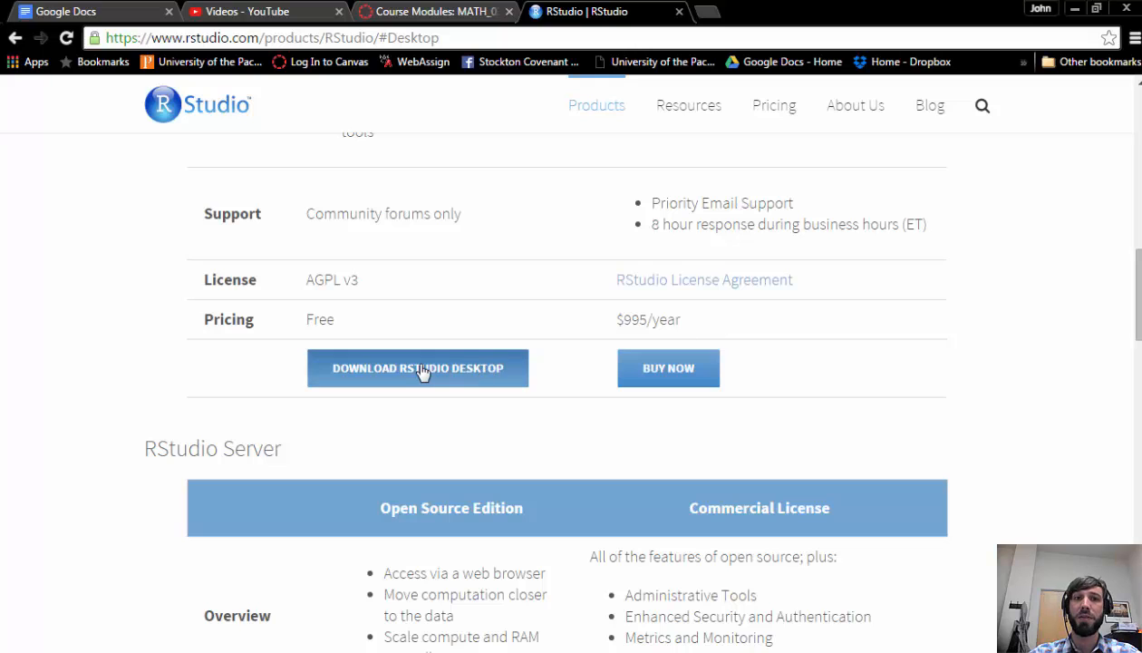
click(417, 367)
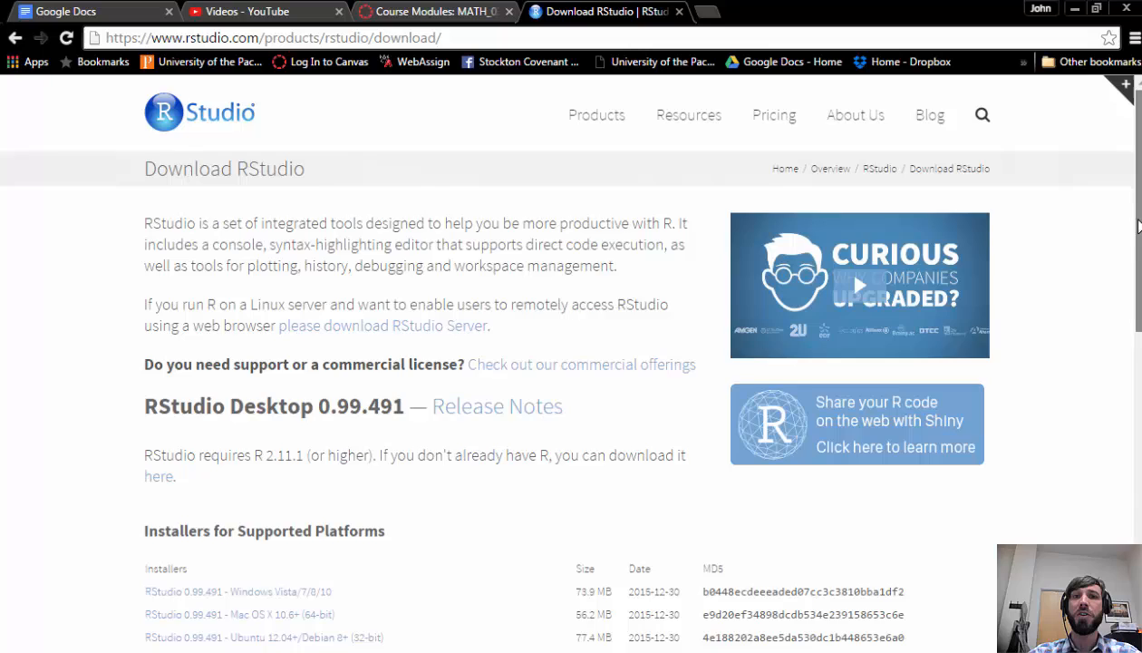
Step: Scroll the installer list and highlight the note that RStudio requires R 2.11.1 or higher
scroll(down, 3)
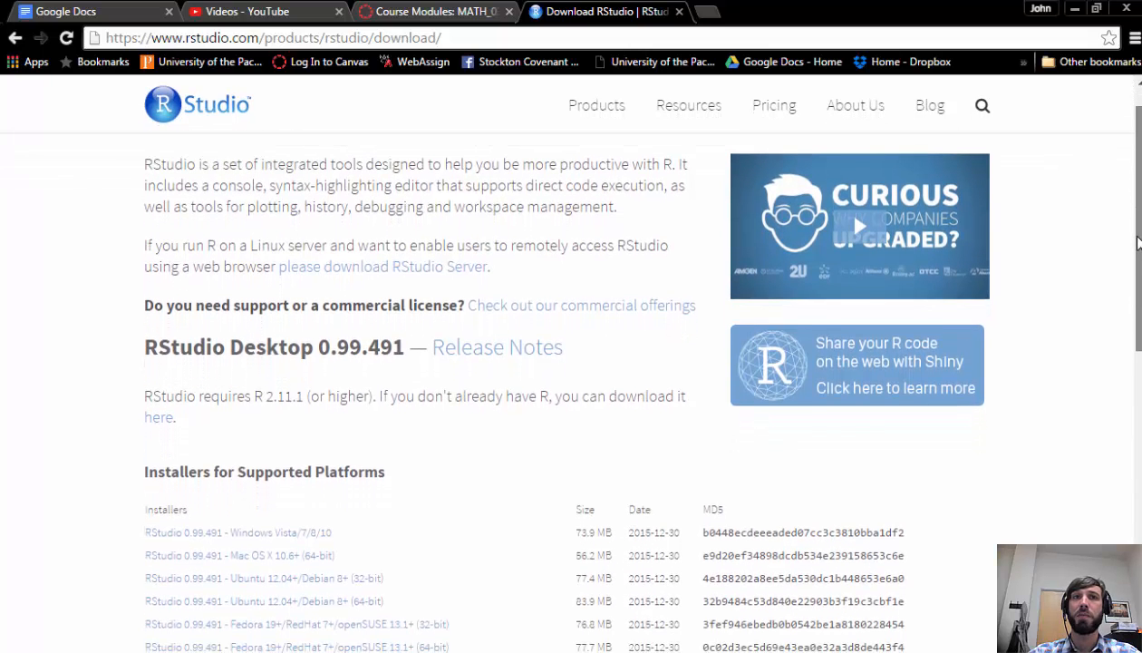
scroll(down, 3)
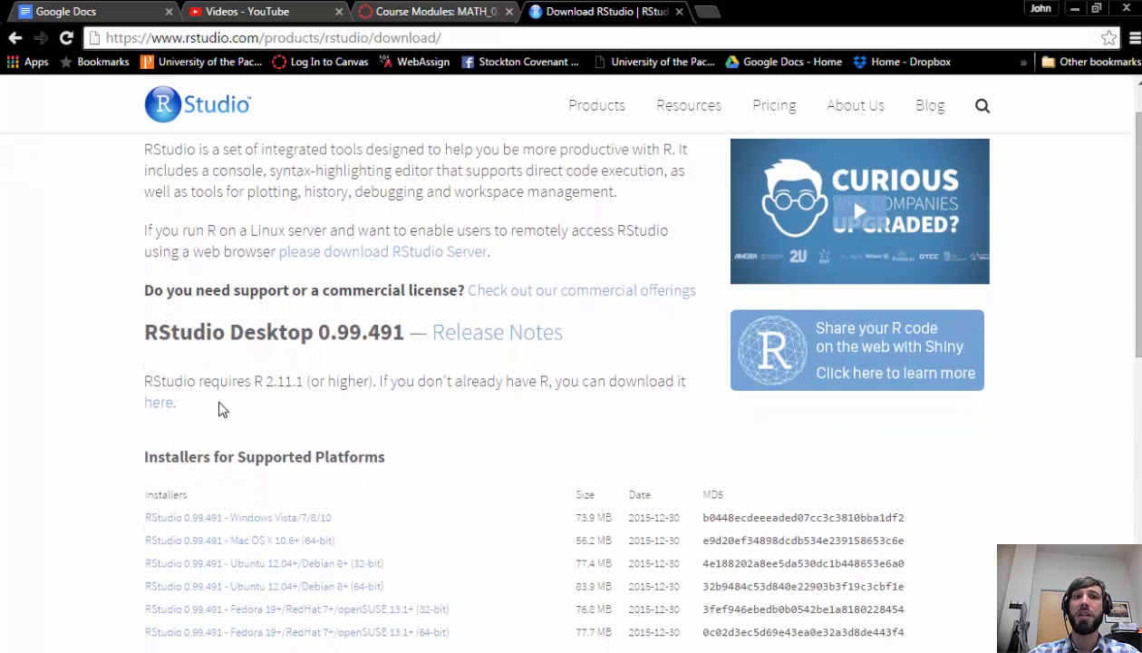
drag(145, 380, 178, 402)
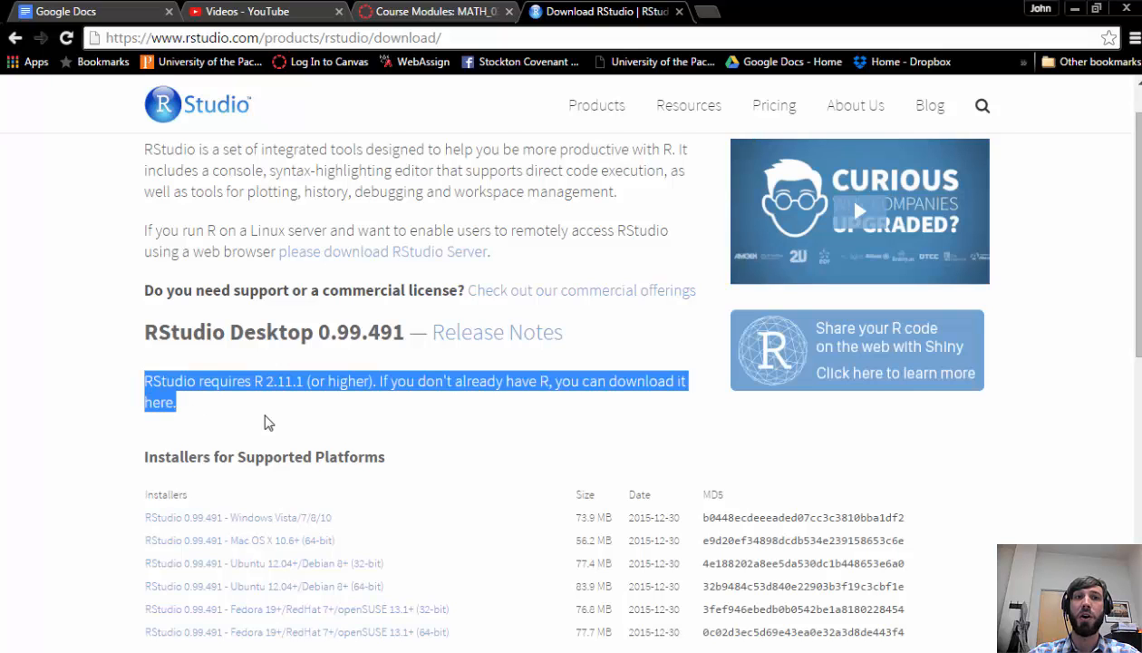
mouse_move(306, 405)
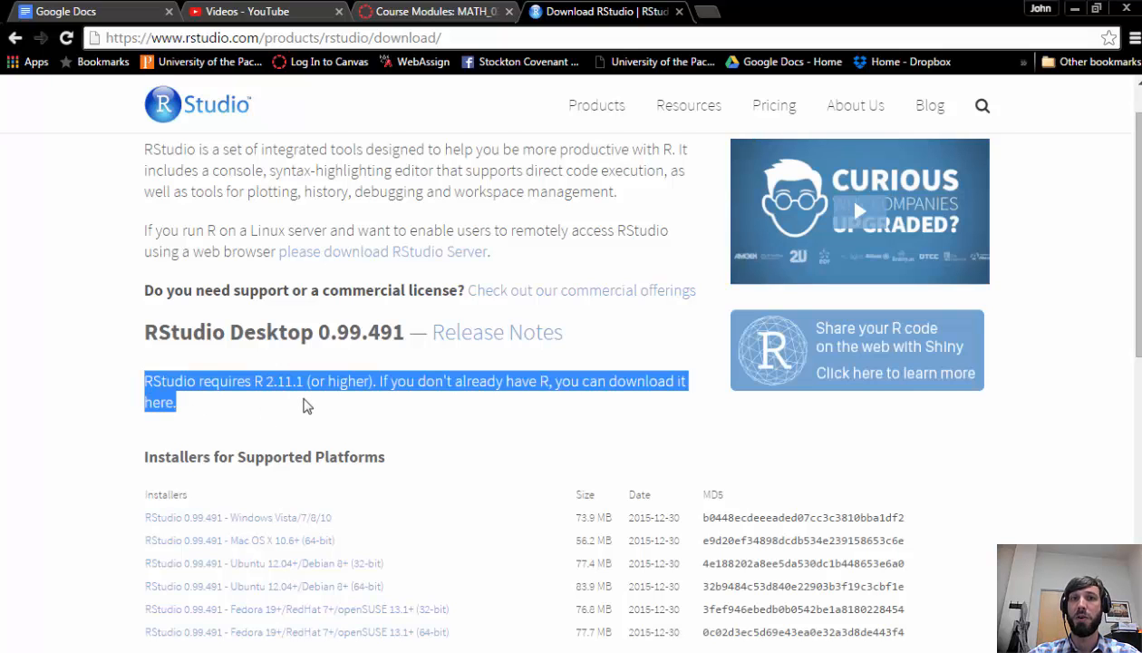
mouse_move(631, 390)
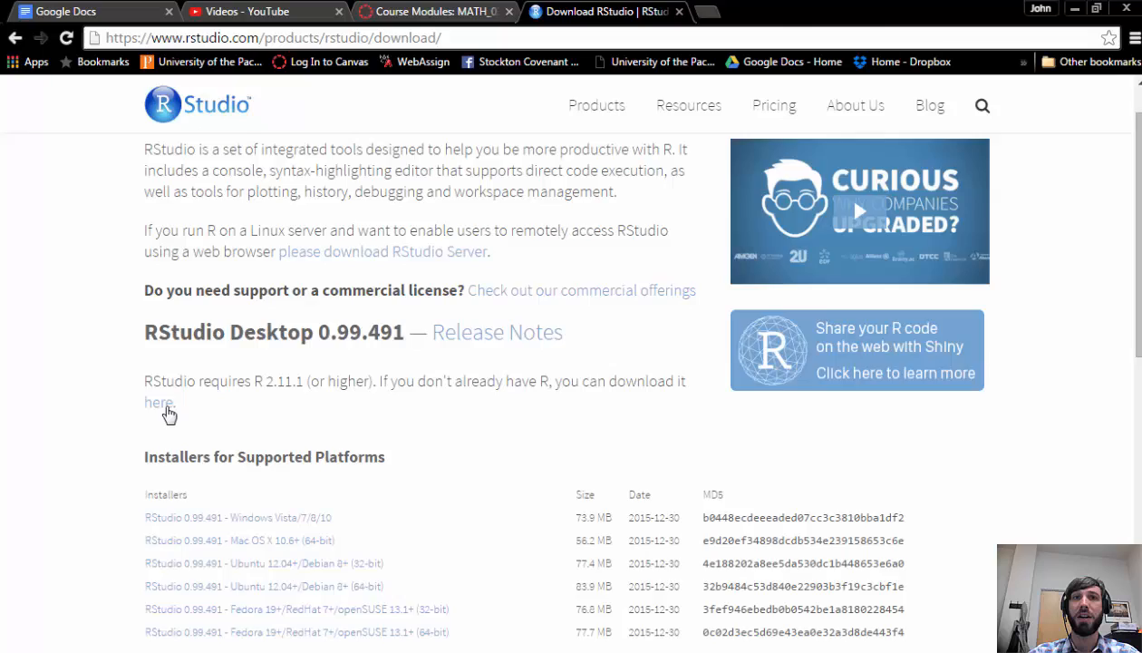
Step: Open cran.rstudio.com's R download page in a new tab, then return to the RStudio tab
click(159, 401)
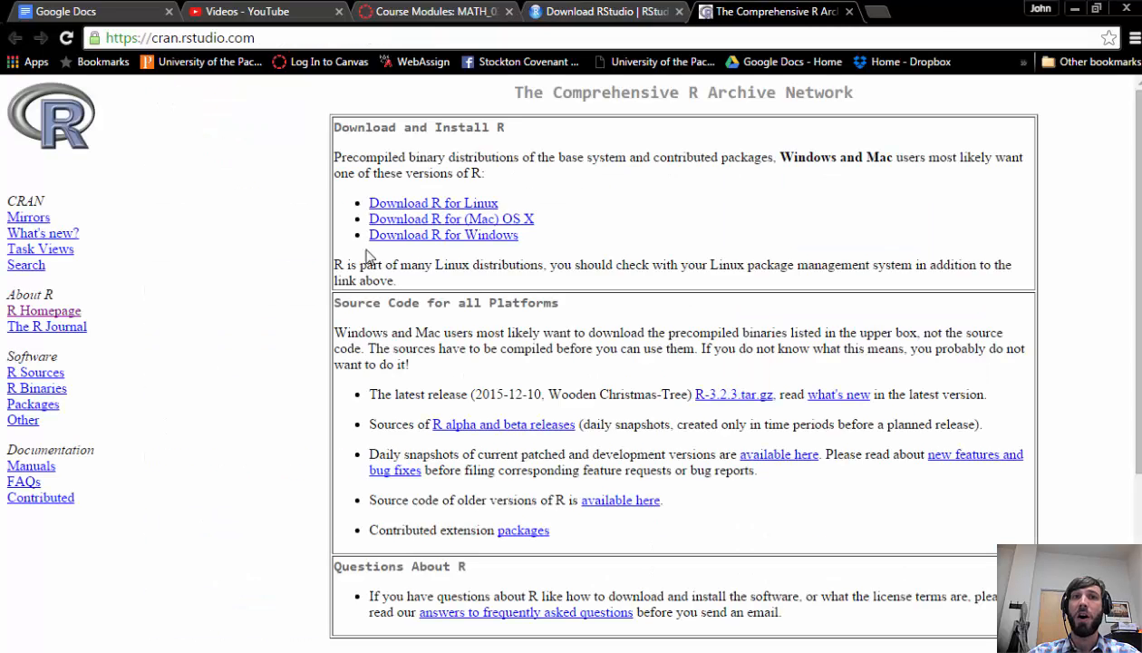
mouse_move(435, 223)
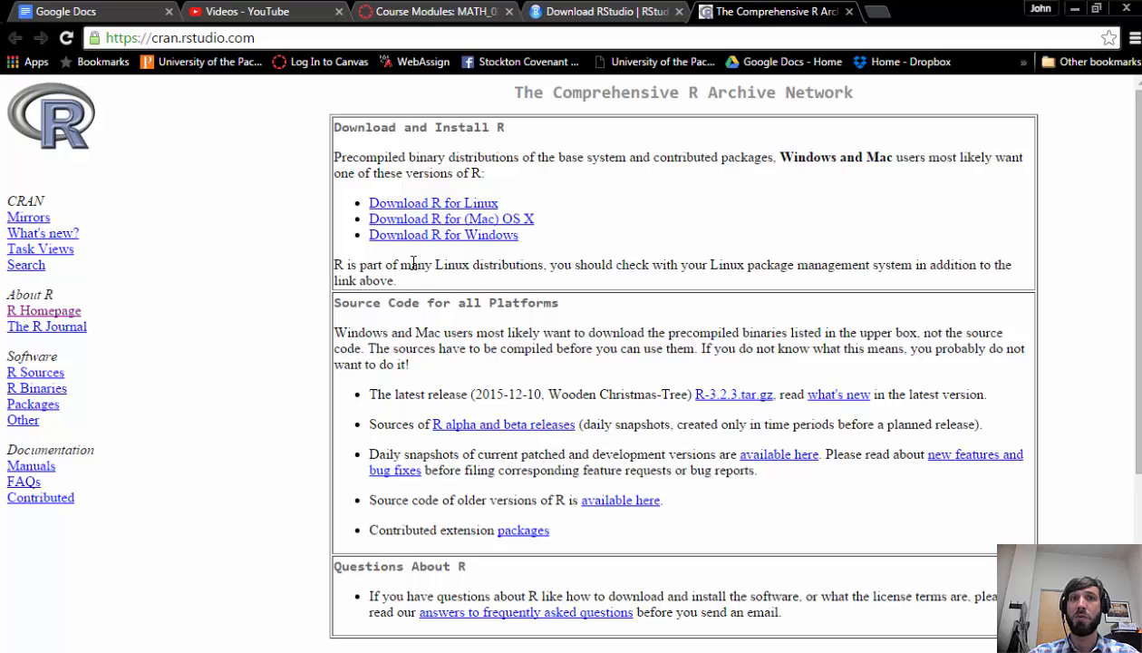
mouse_move(444, 235)
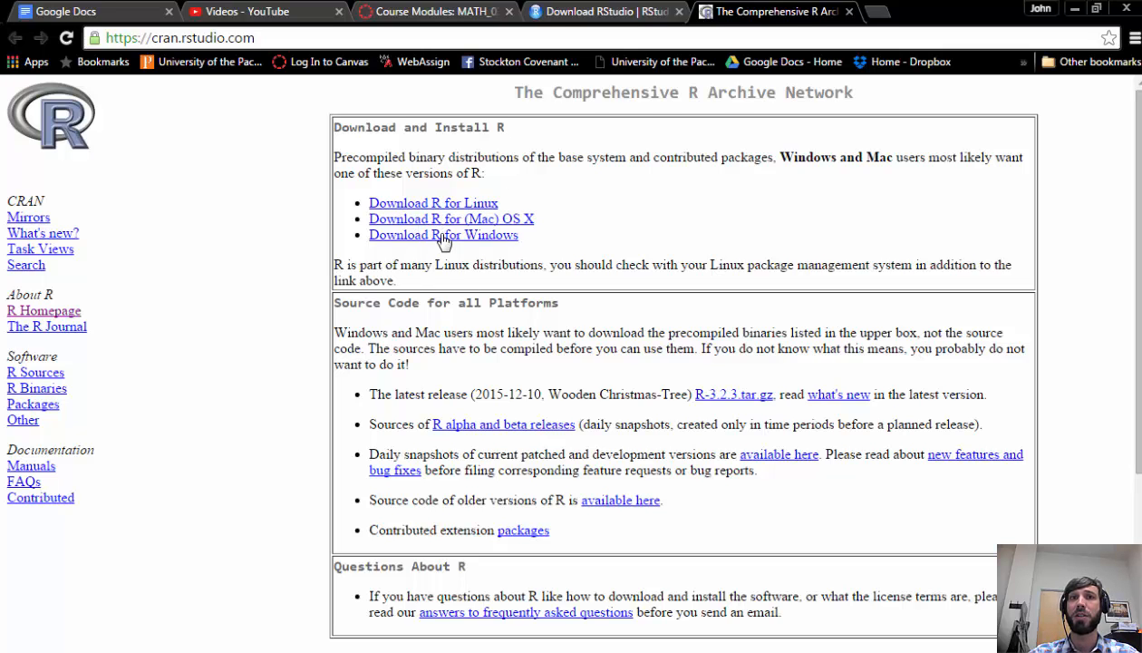
click(603, 10)
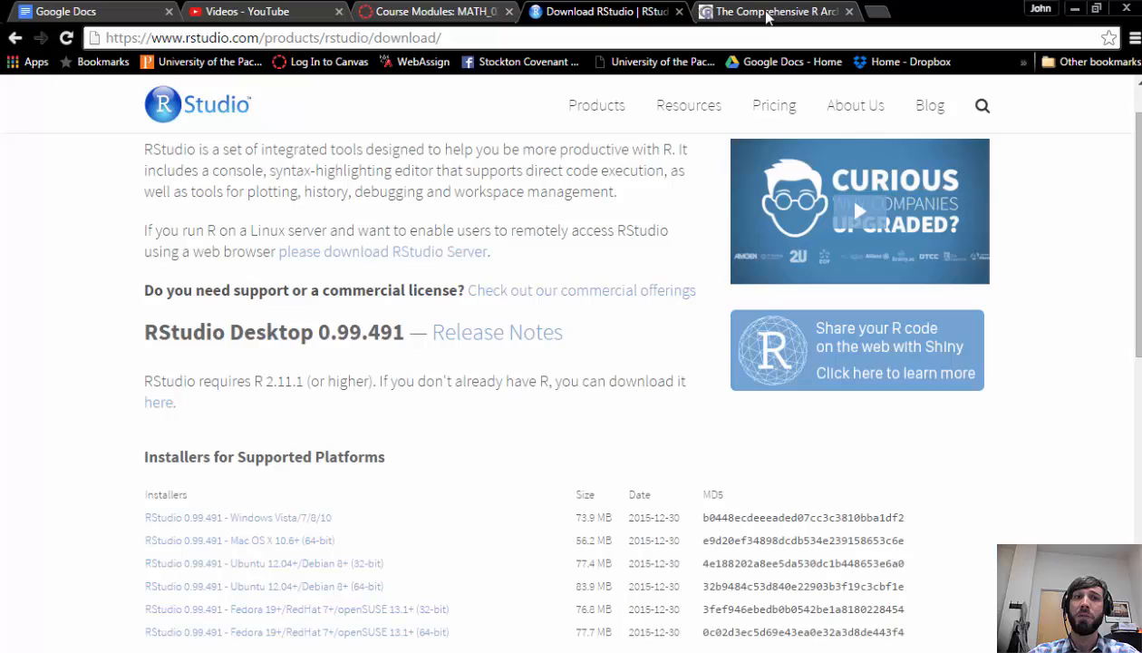
scroll(down, 3)
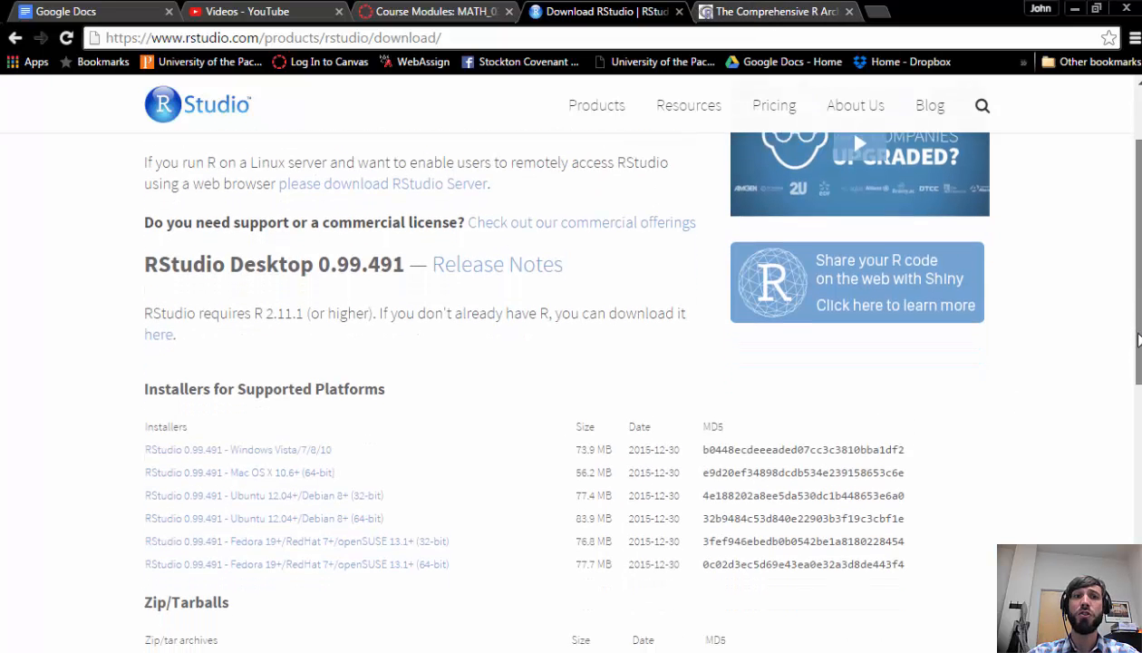
scroll(down, 3)
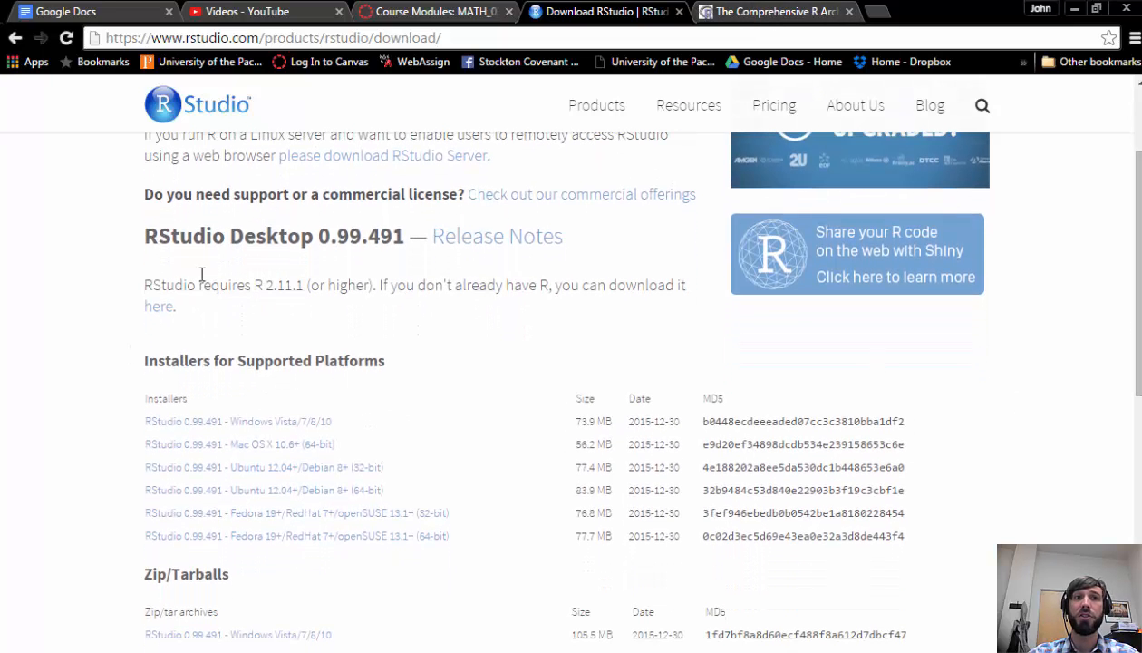
mouse_move(245, 439)
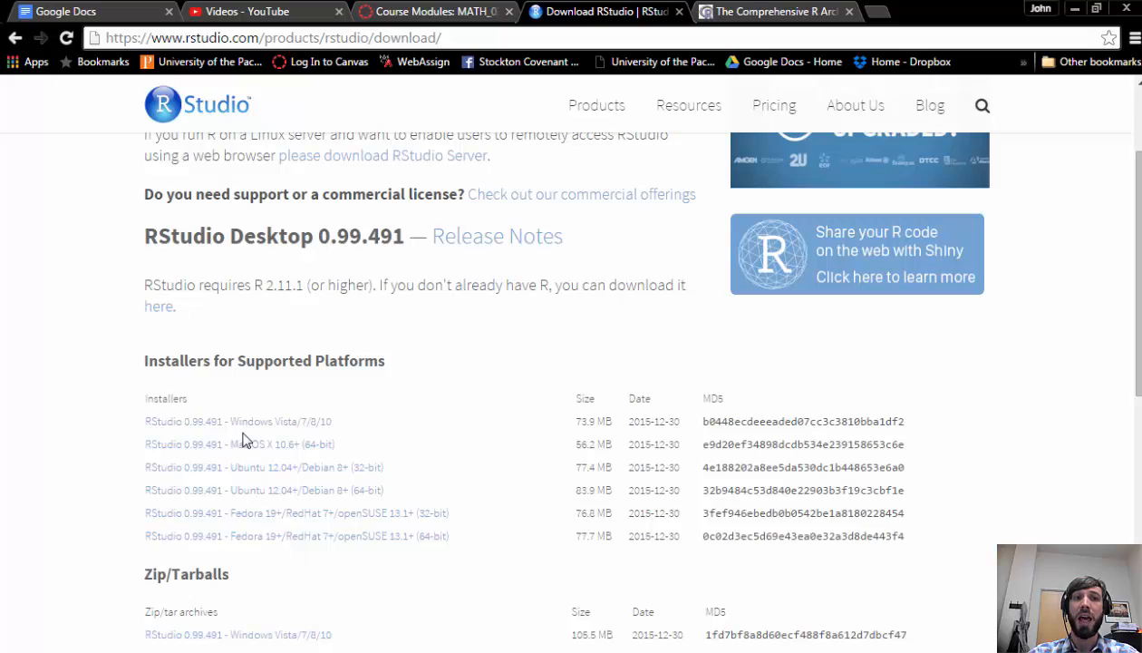